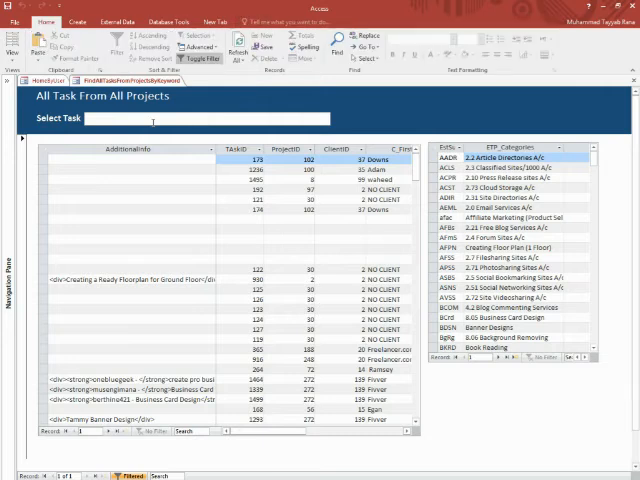
- Enter the keyword 'jim' in the Select Task search box
text(jim)
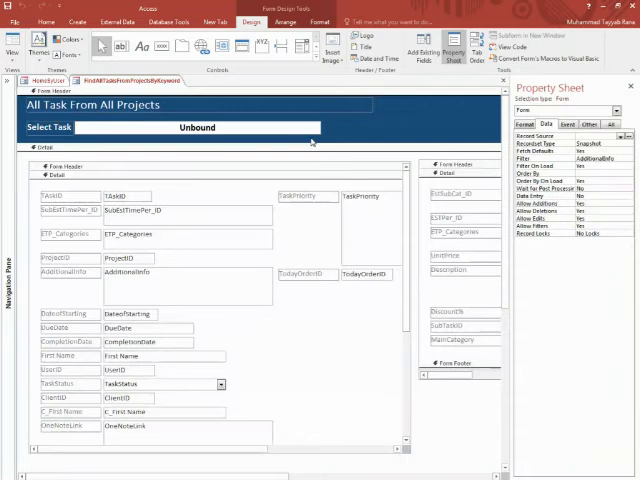
- Select the embedded task subform to show its linking properties
click(196, 128)
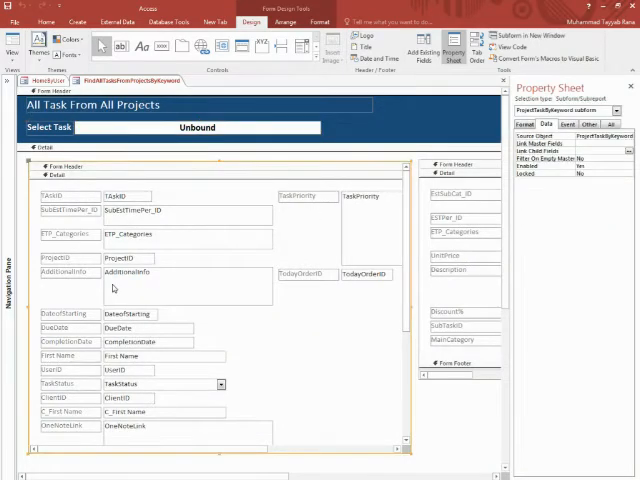
mouse_move(256, 240)
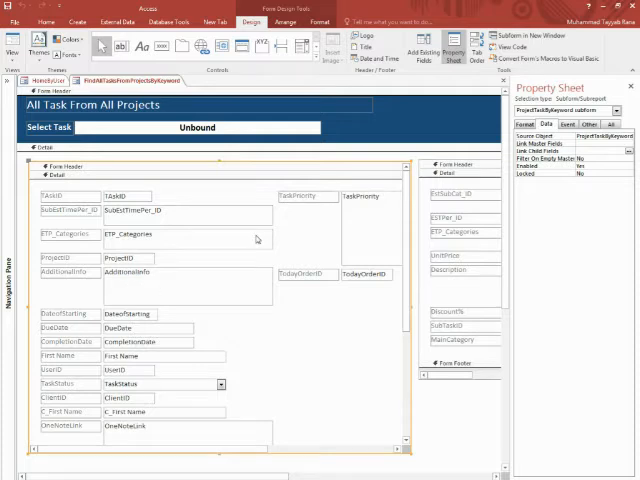
mouse_move(400, 328)
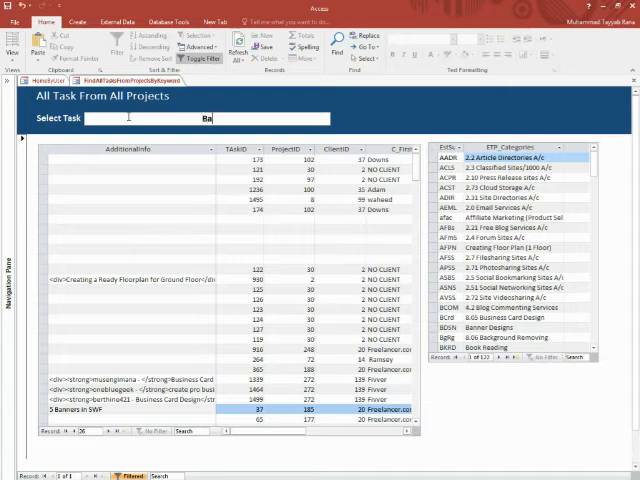
- Search the Select Task box for 'Banners' so the subform shows only that task
text(Banners)
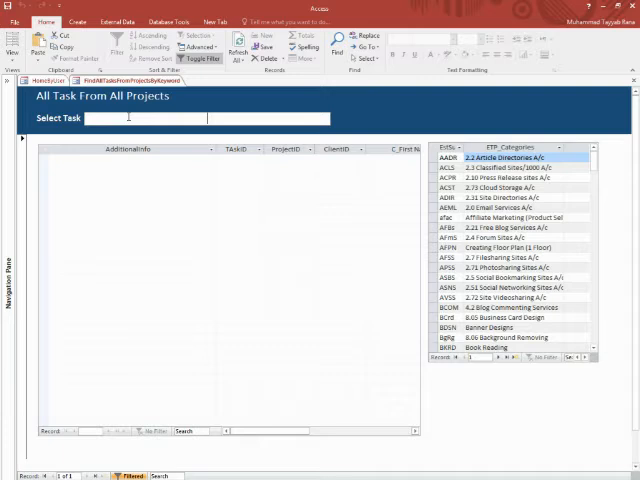
text(Banners in SWF*)
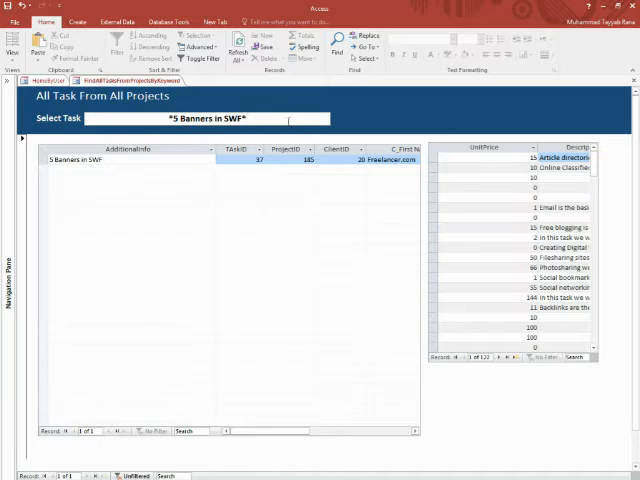
mouse_move(380, 118)
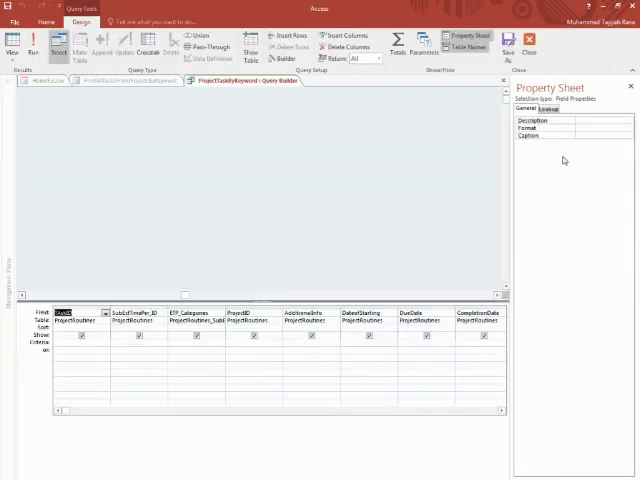
mouse_move(312, 216)
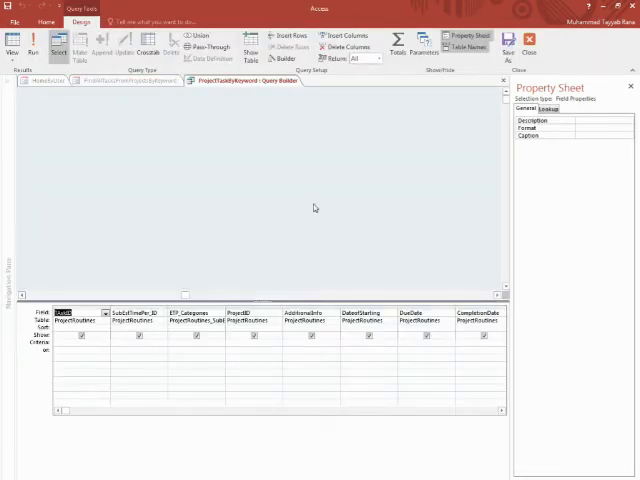
- Start a Like "*" & criterion under the AdditionalInfo field in the subform's query
click(462, 36)
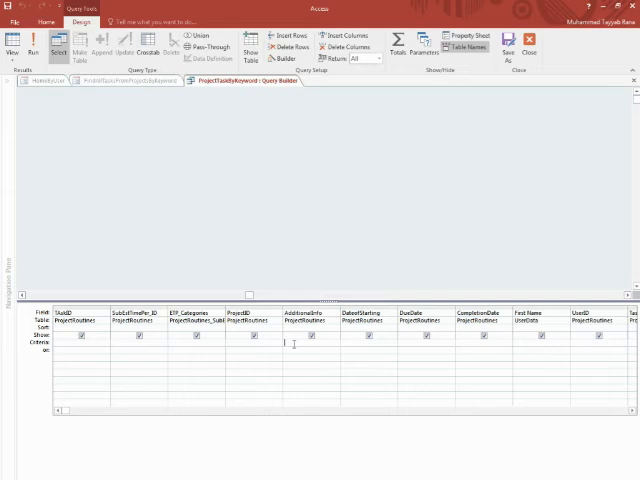
text(Like & "*)
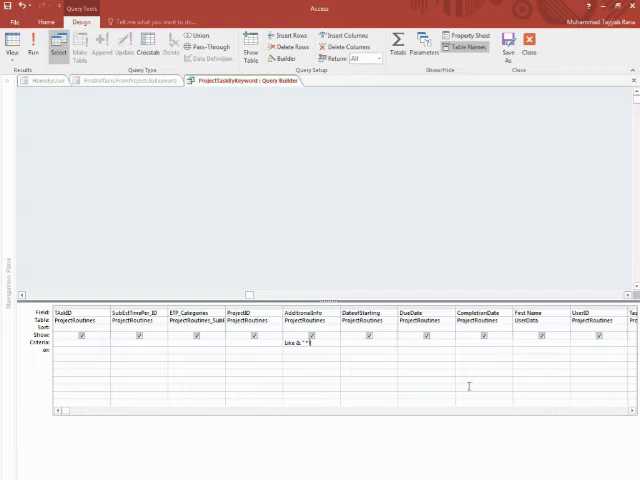
key(BackSpace)
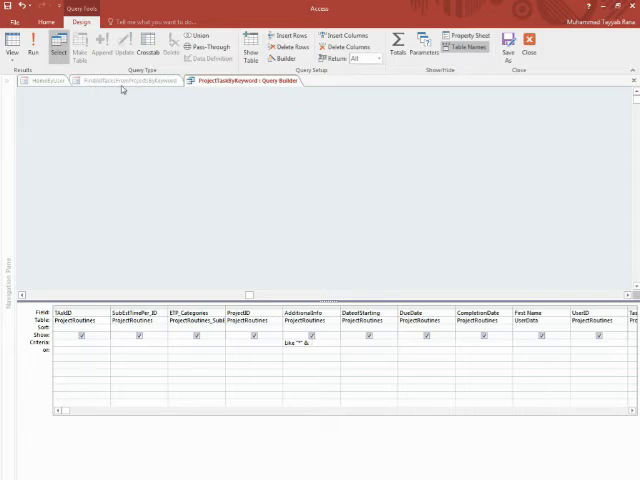
mouse_move(230, 110)
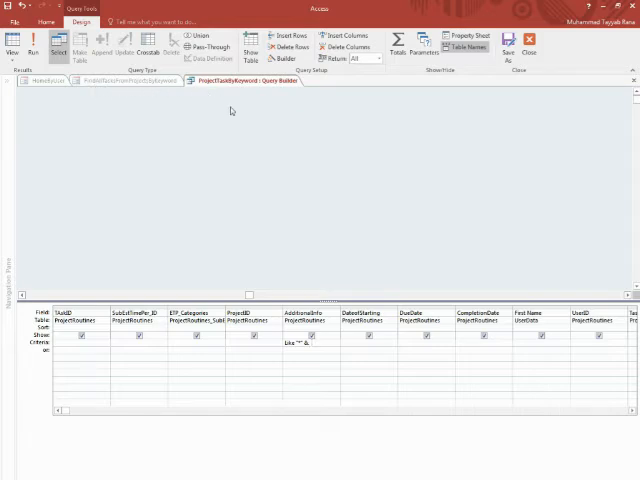
mouse_move(372, 232)
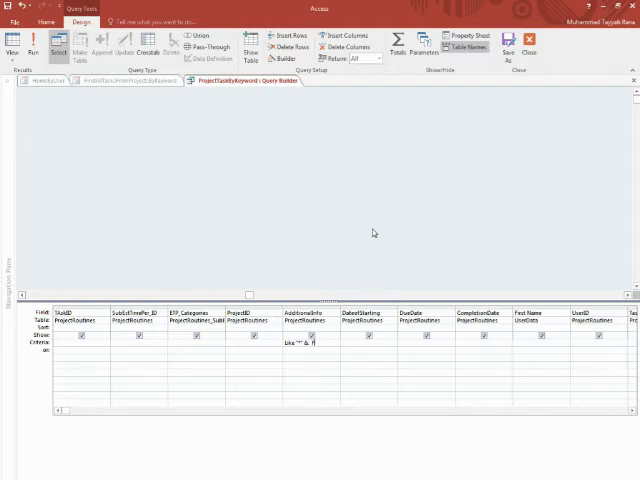
- Complete the criterion with [Forms]![search form]![keyword] & "*" via IntelliSense
text([Forms)
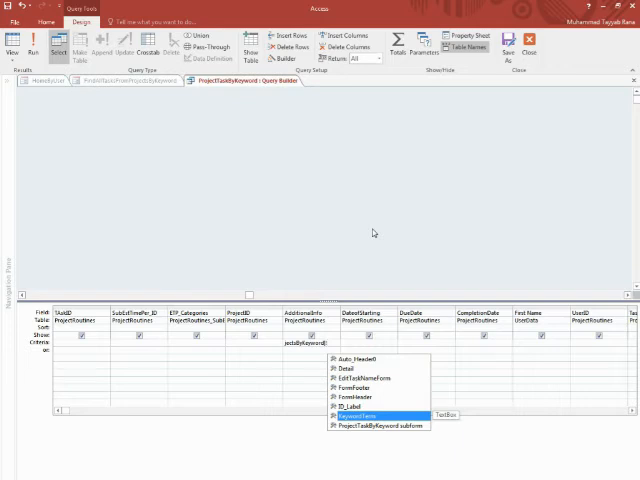
click(360, 410)
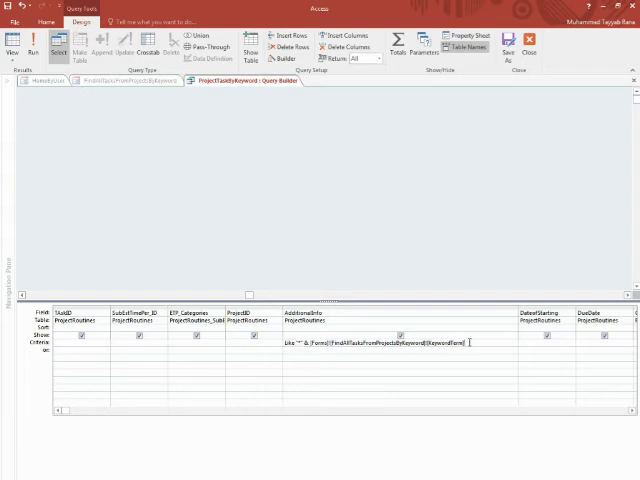
text(&)
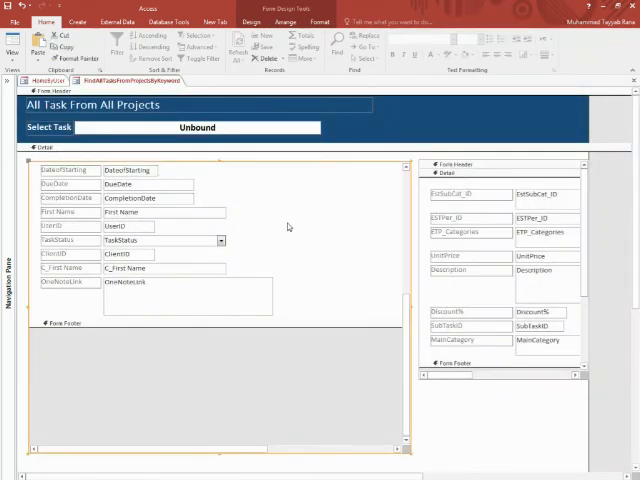
- Choose a command from the subform's right-click menu in Design View
right_click(288, 226)
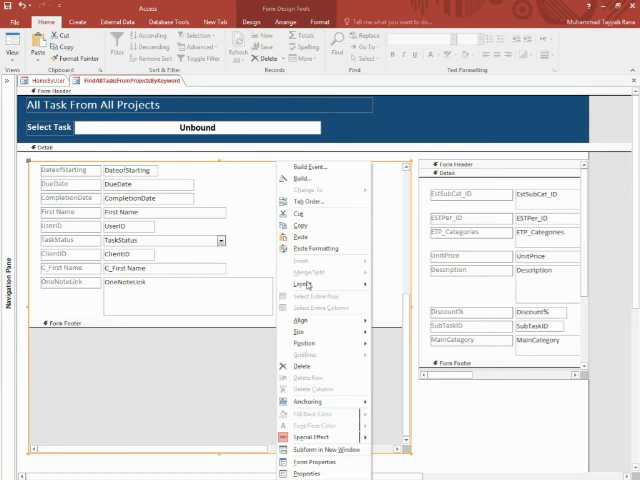
click(314, 466)
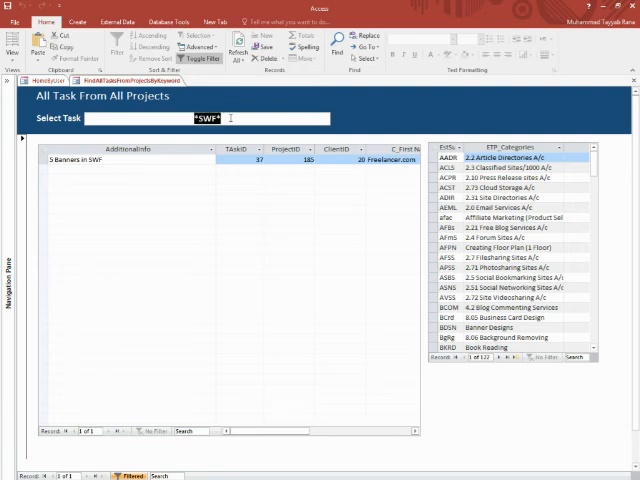
- Filter the subform with partial keywords 'Jim*' and '*T'
text(Jim*)
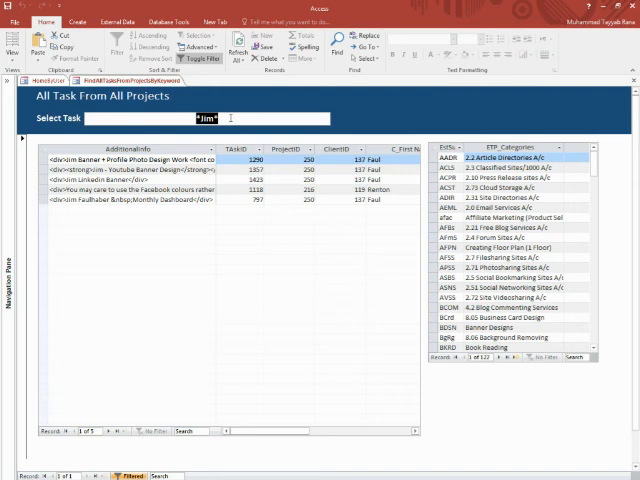
text(*T)
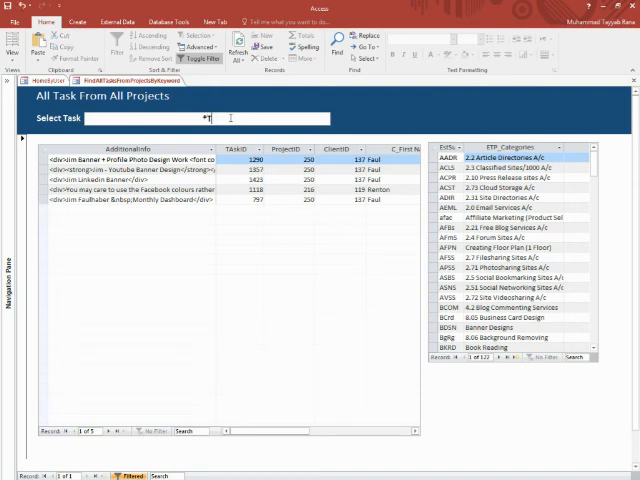